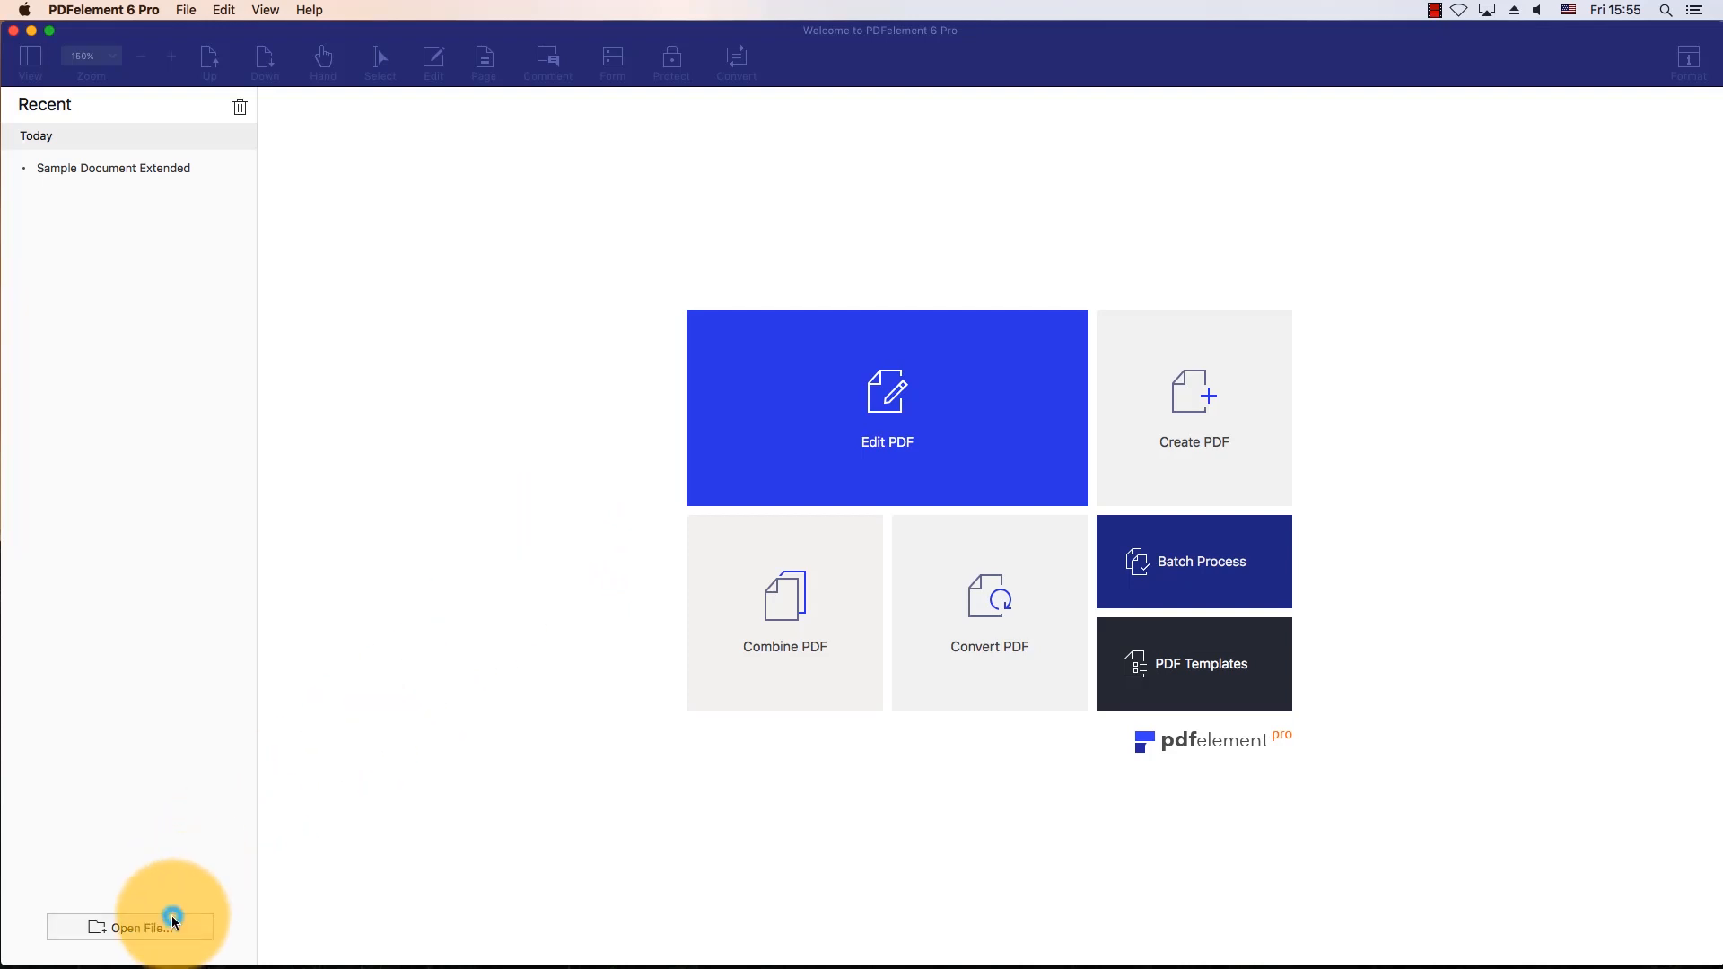
Split Sample Document Extended.pdf into parts of max 3 pages, saving them to the Desktop.
click(136, 926)
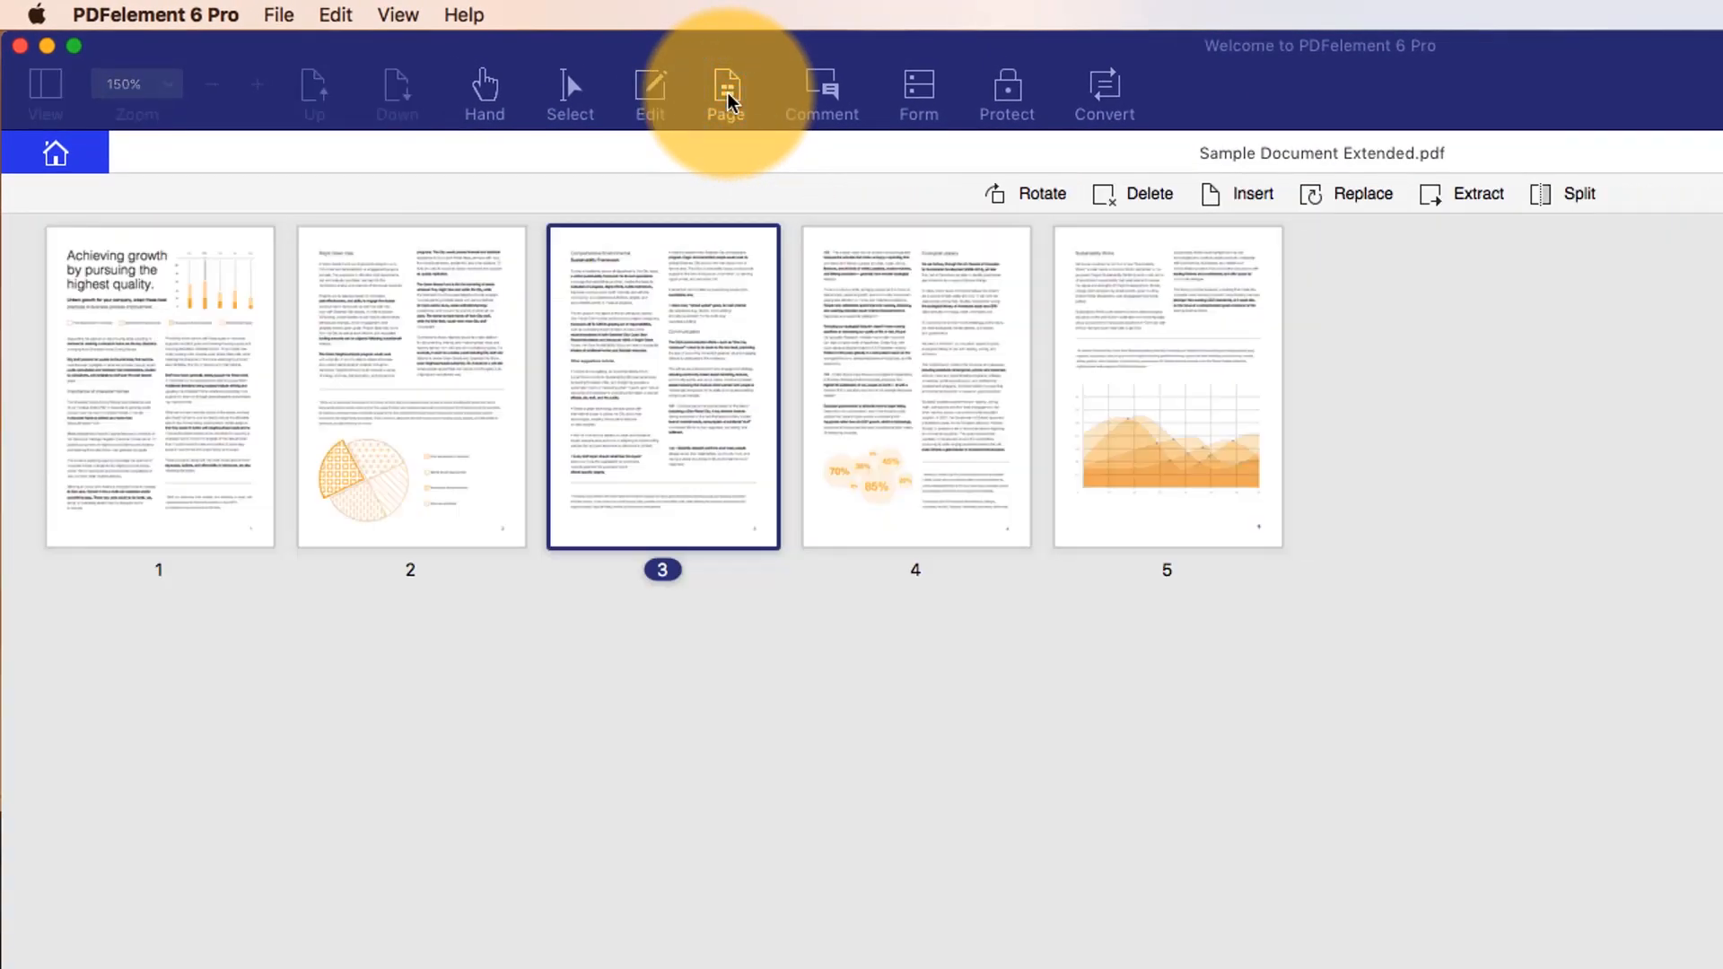
click(1581, 193)
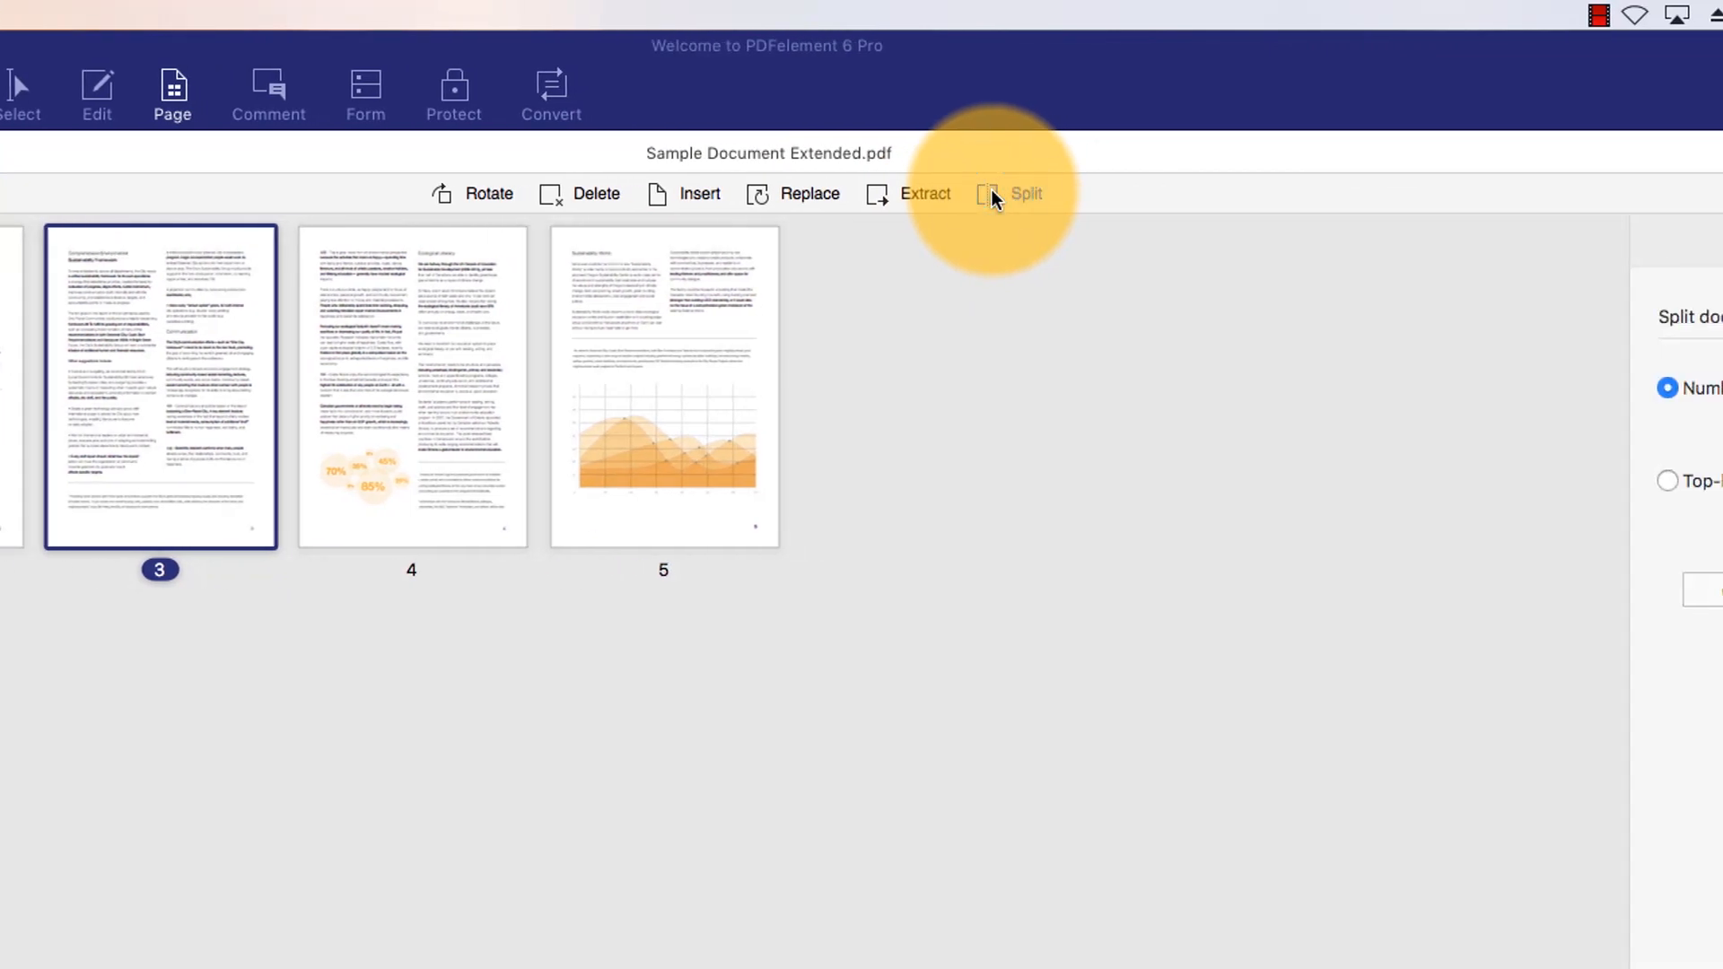
click(1361, 481)
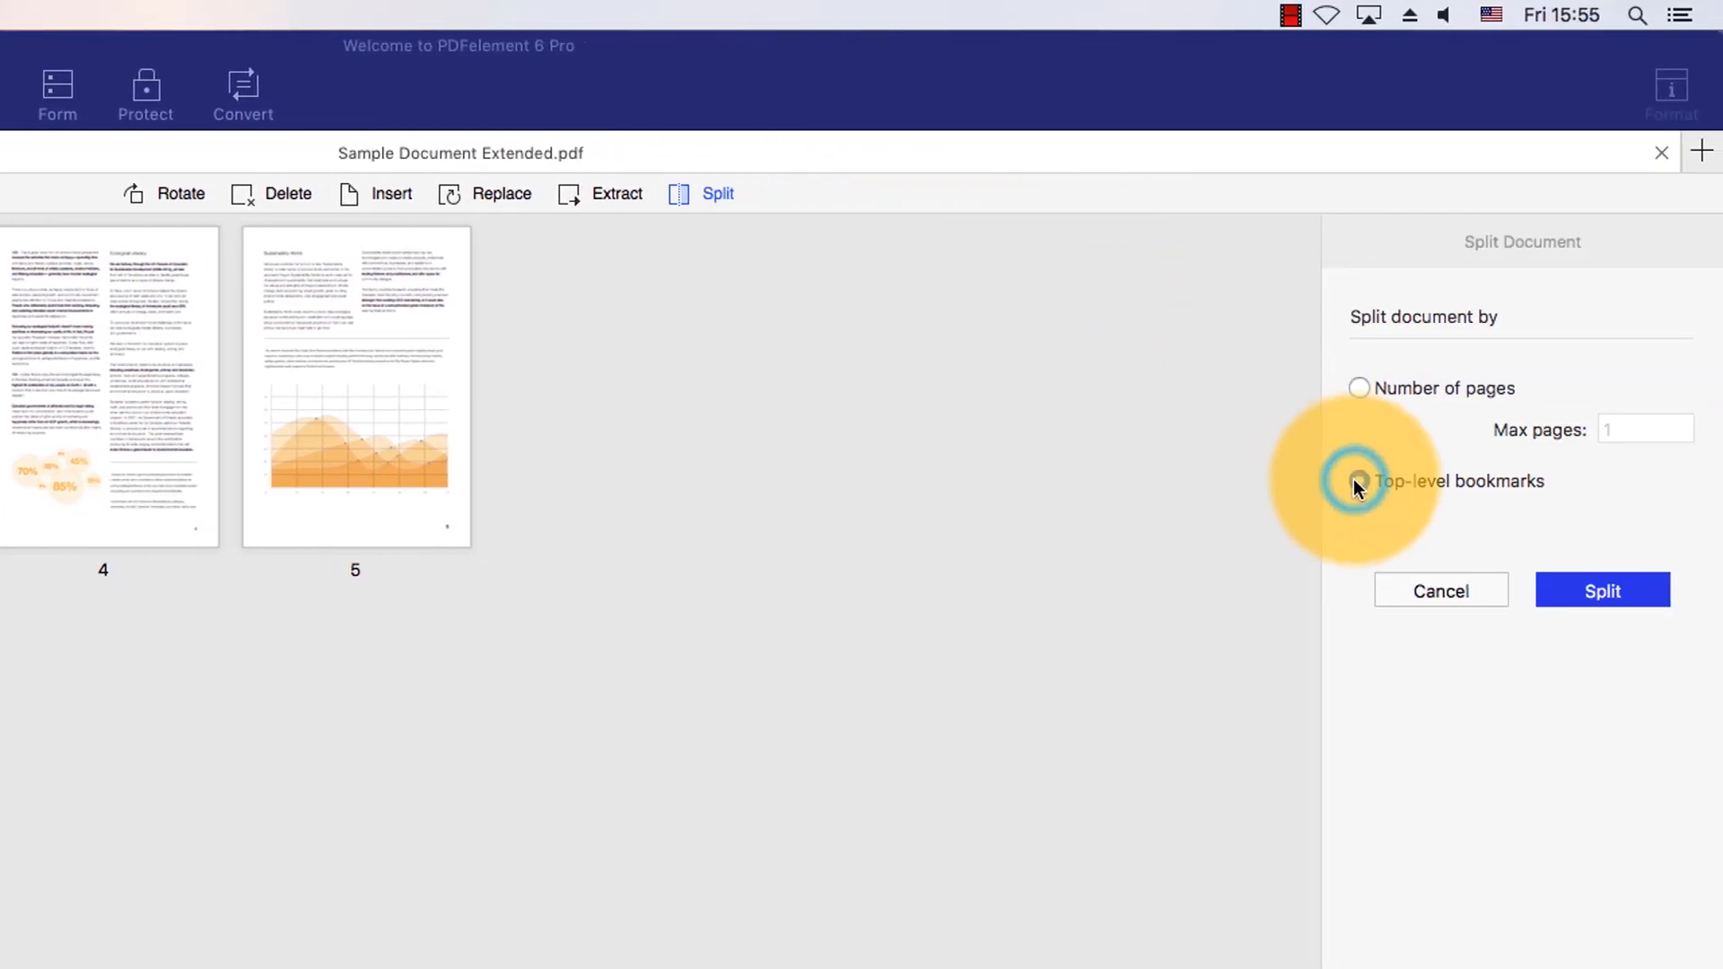
click(1360, 388)
text(3)
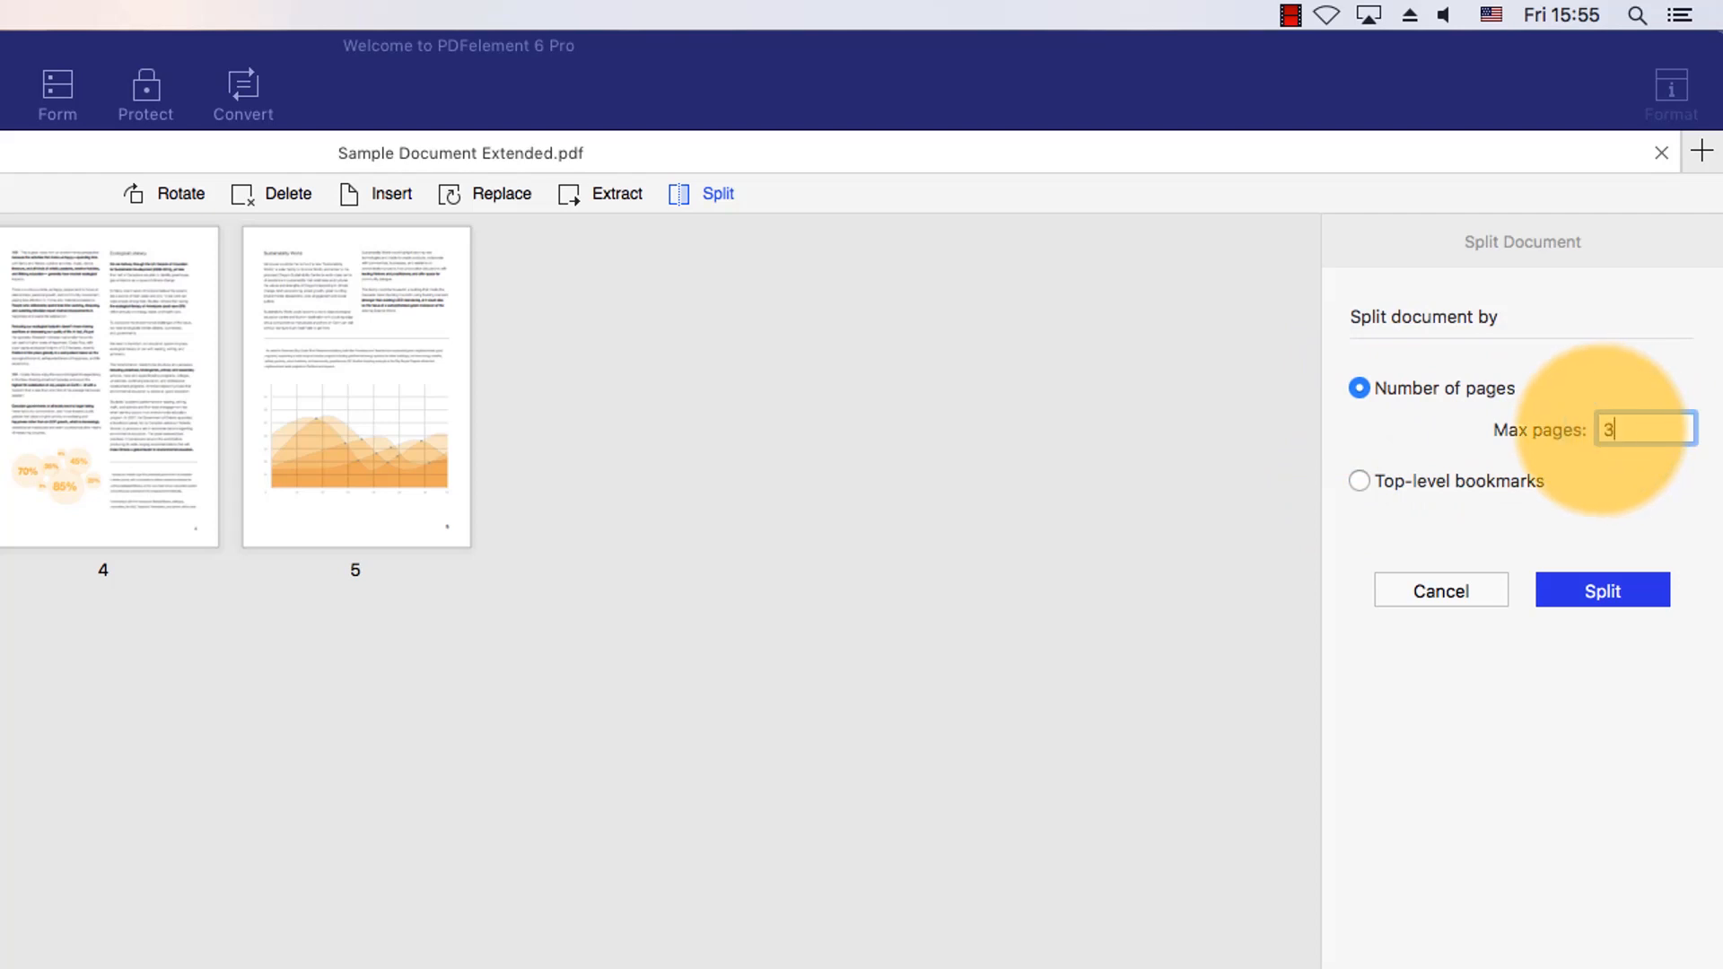
click(1601, 590)
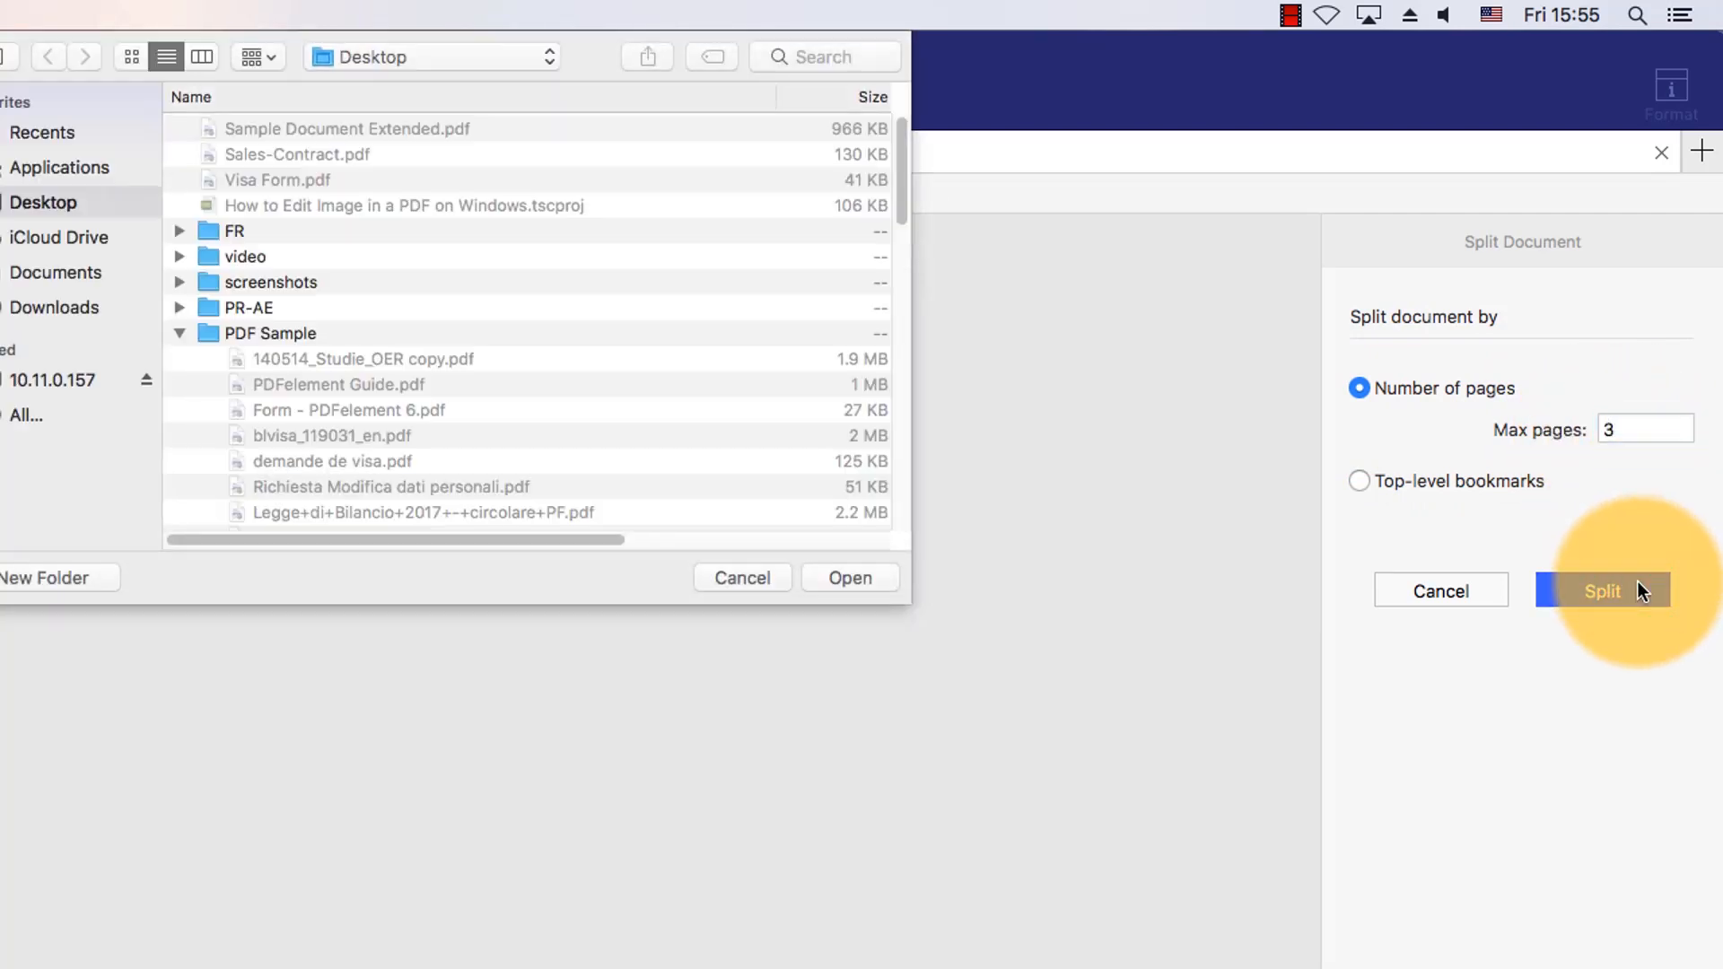
click(1601, 591)
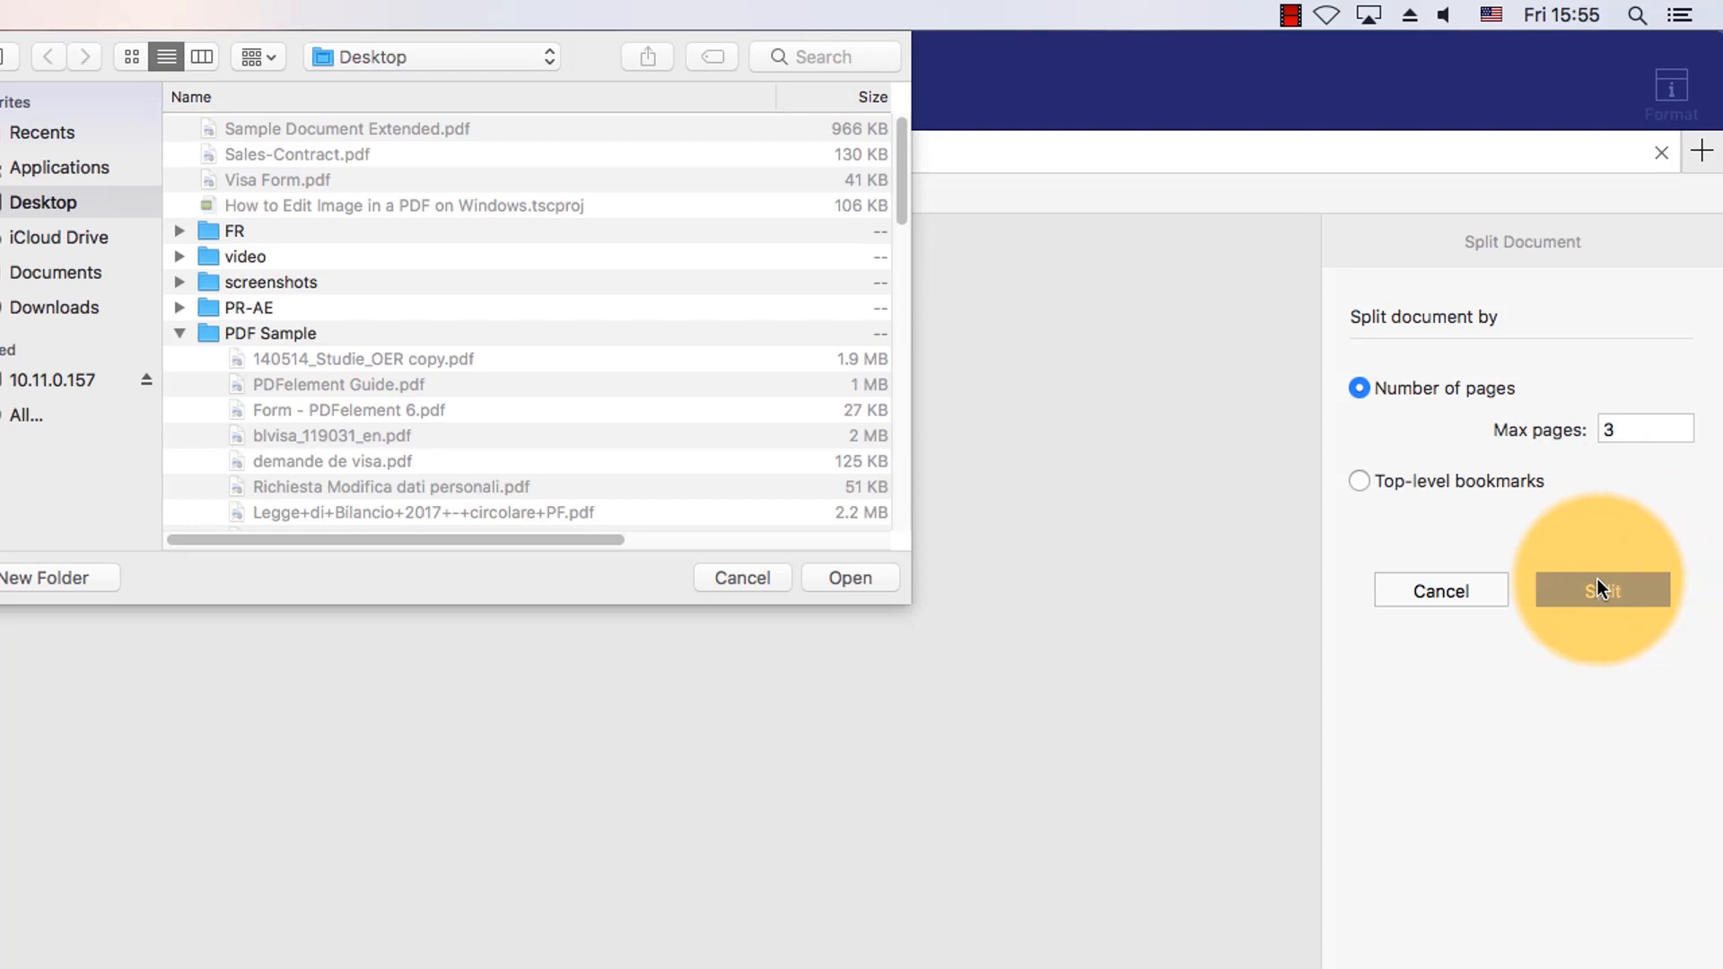
mouse_move(851, 578)
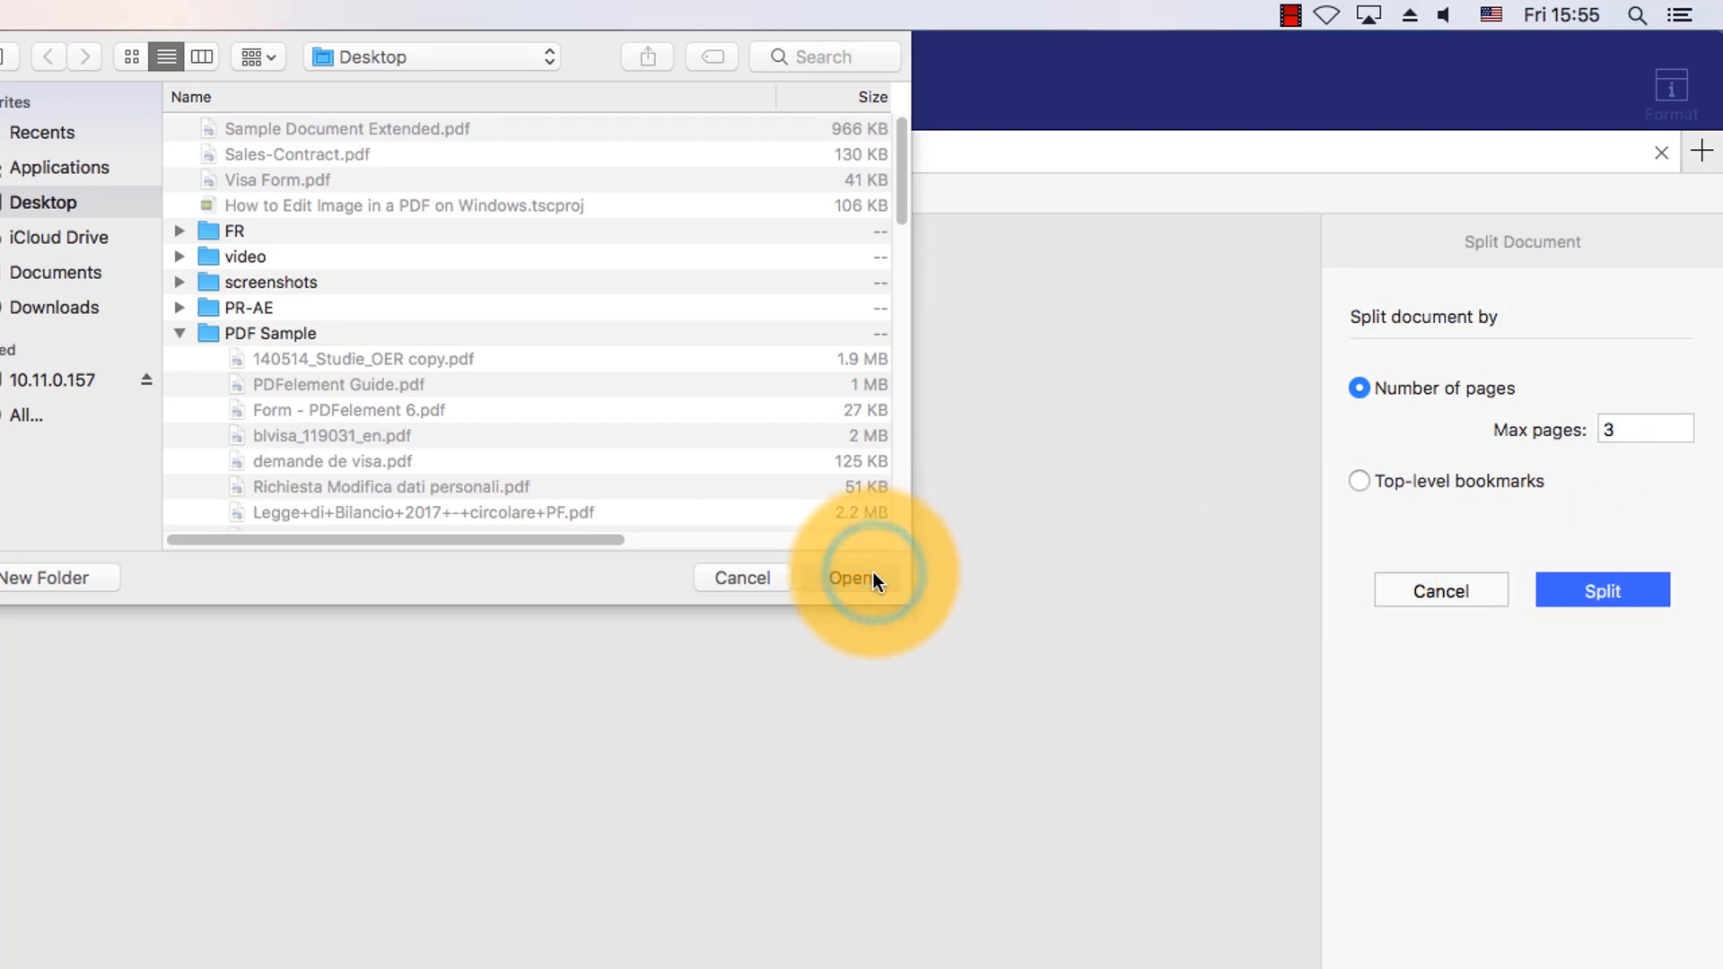
click(851, 578)
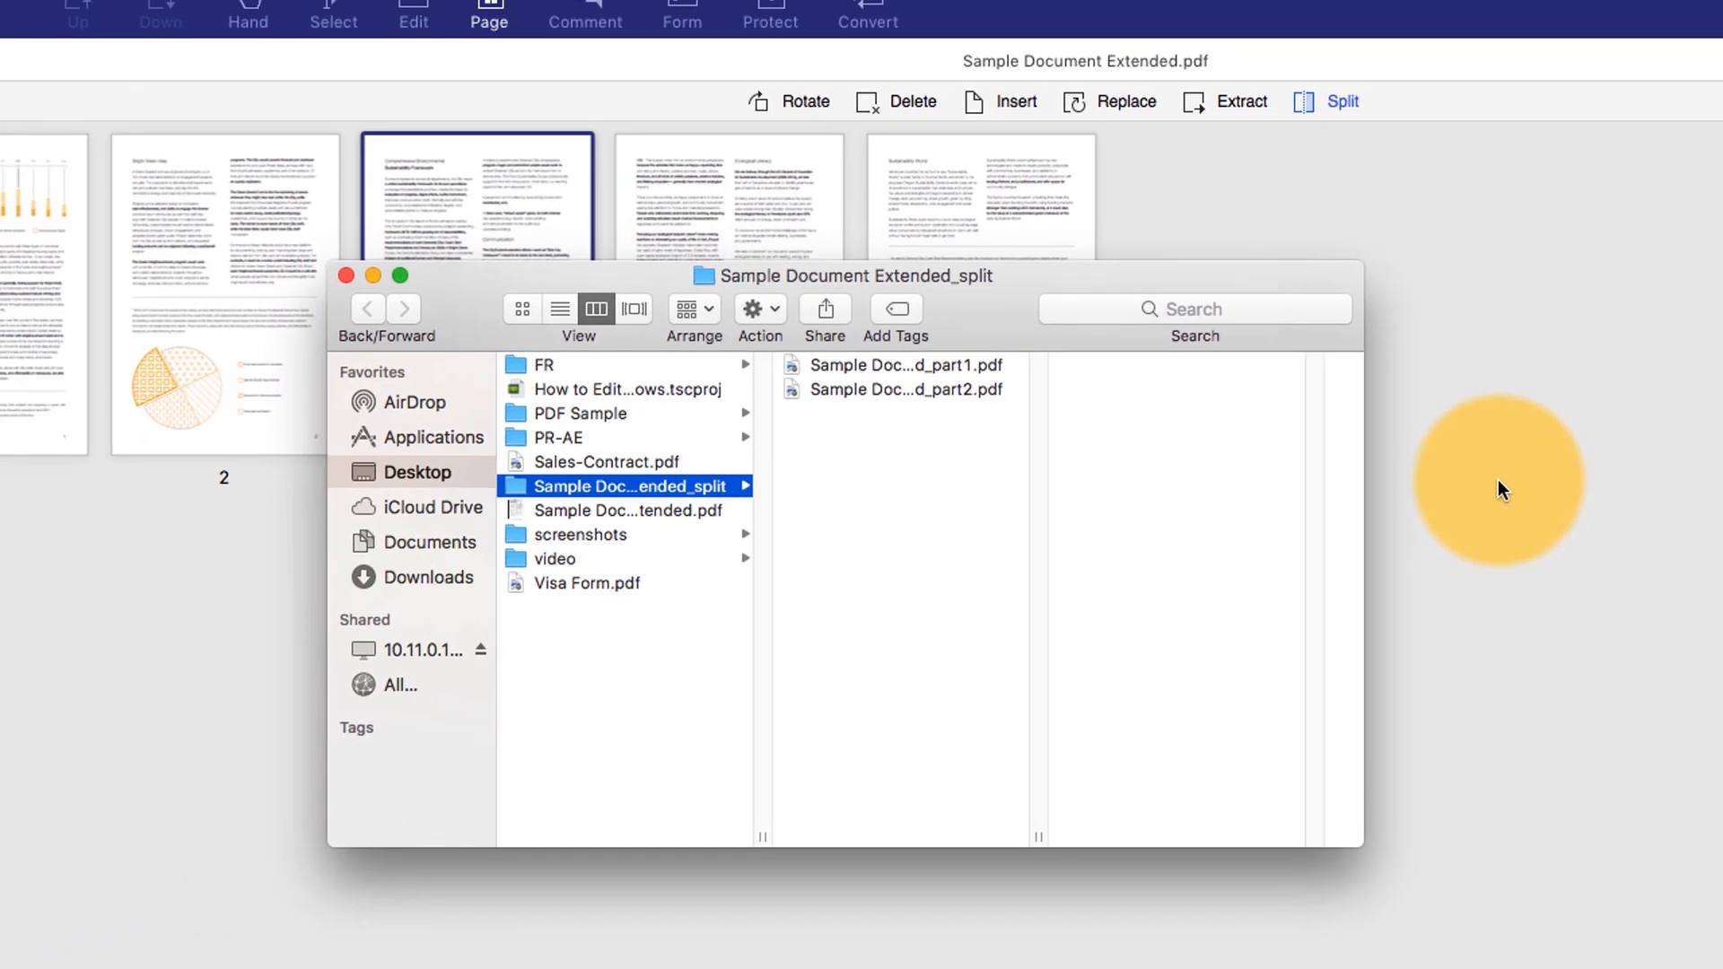